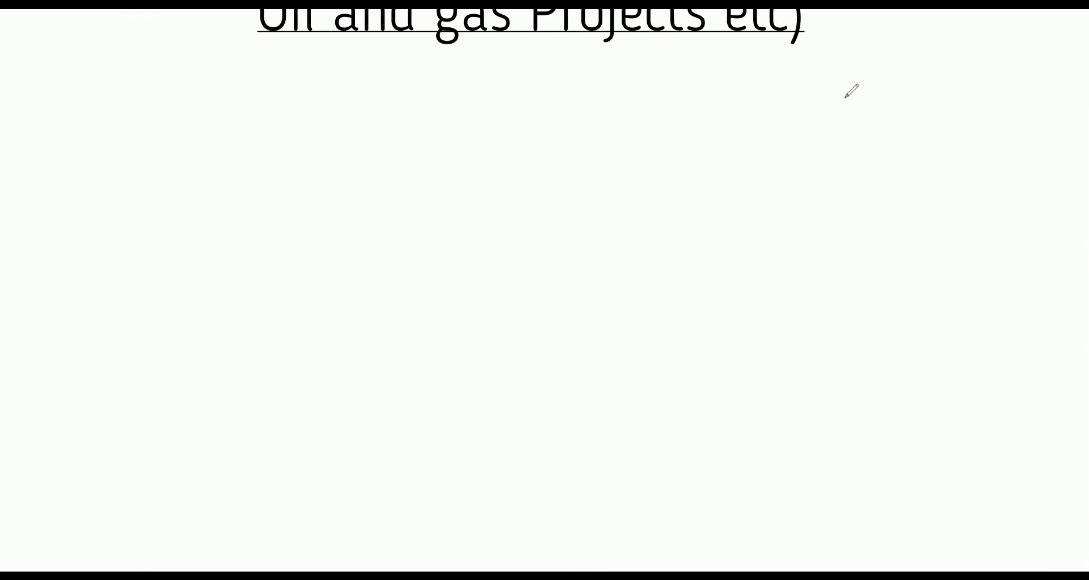
# Bring up the Central City Development Project activities with baseline dates and Gantt chart.
pyautogui.moveTo(563, 256); pyautogui.dragTo(535, 370)
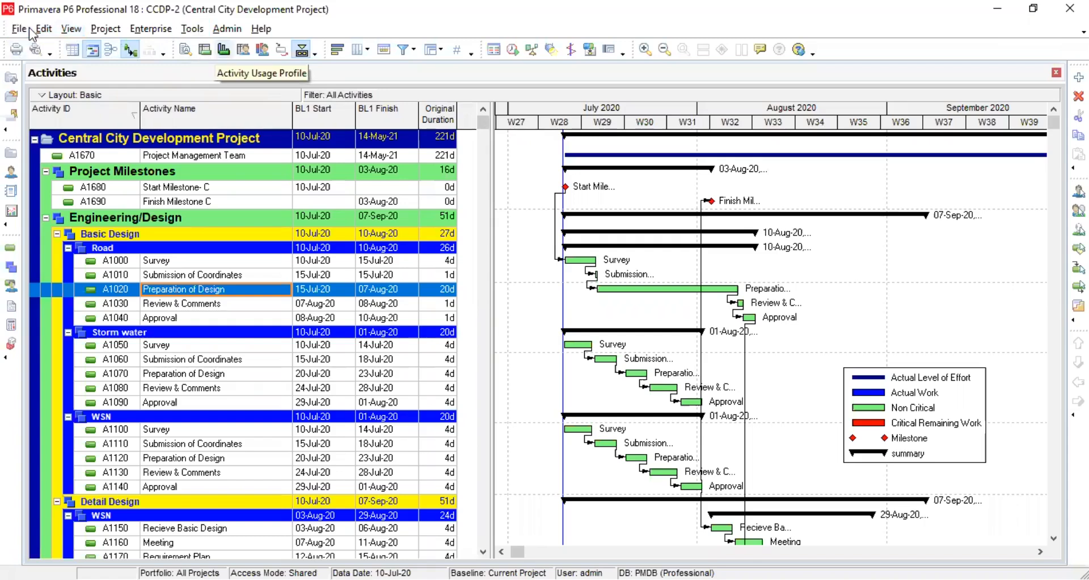
pyautogui.click(18, 29)
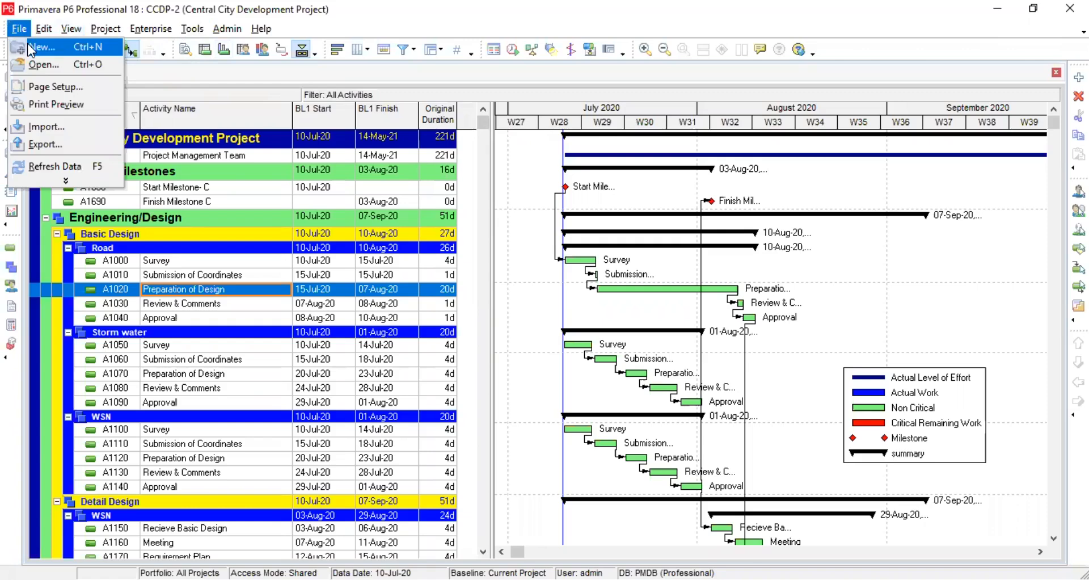
pyautogui.click(42, 46)
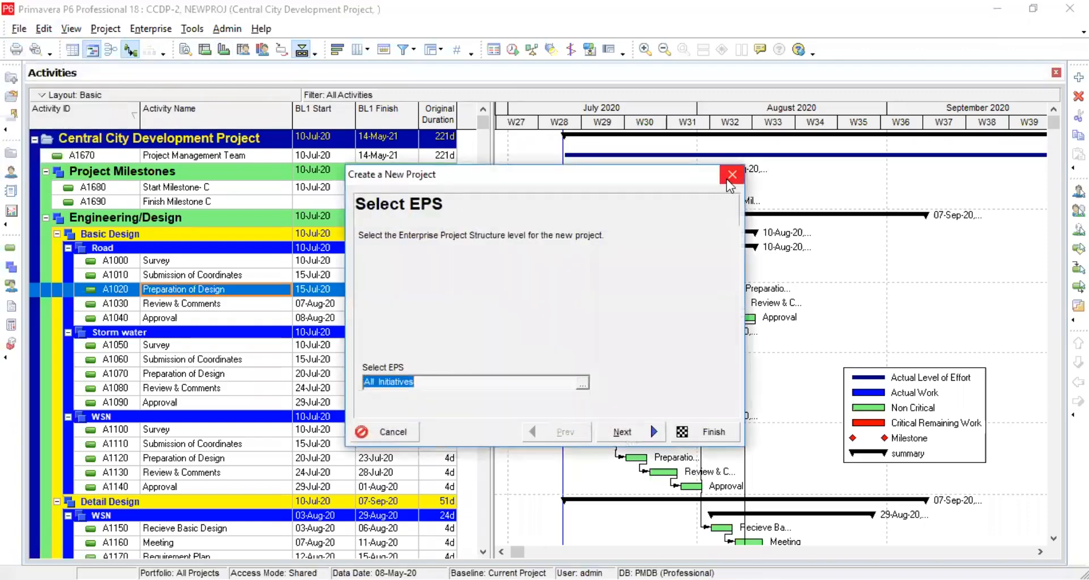
pyautogui.click(732, 174)
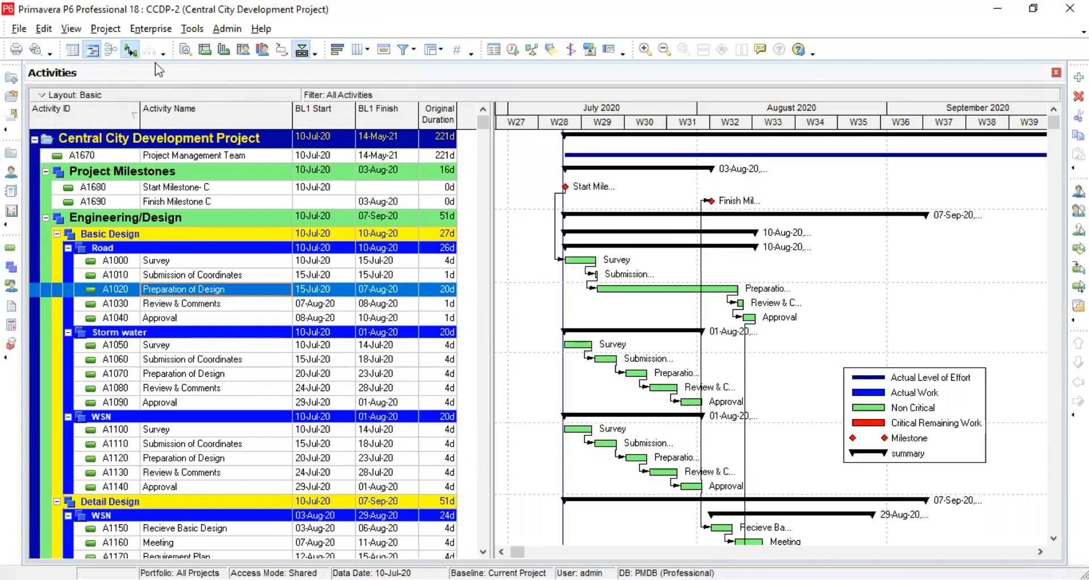
pyautogui.click(105, 28)
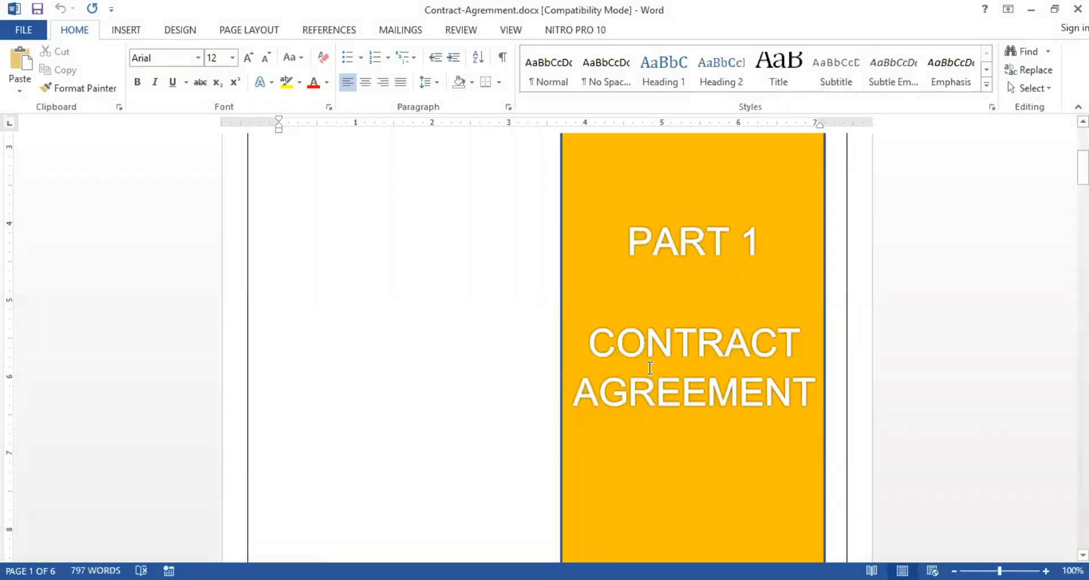
pyautogui.moveTo(660, 433)
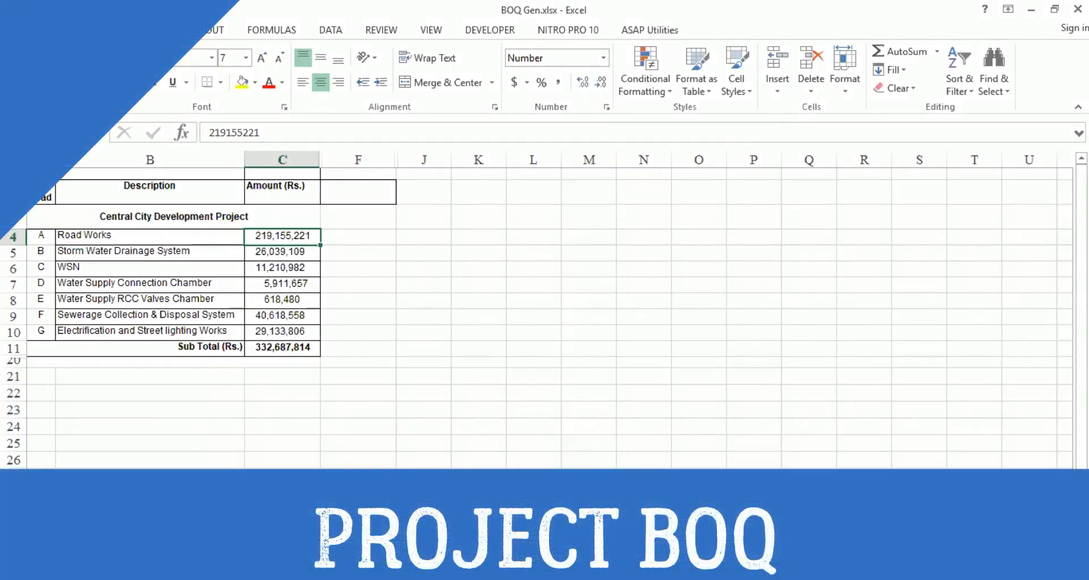
# Show the BOQ summary table totalling Rs. 332,687,814.
pyautogui.click(281, 550)
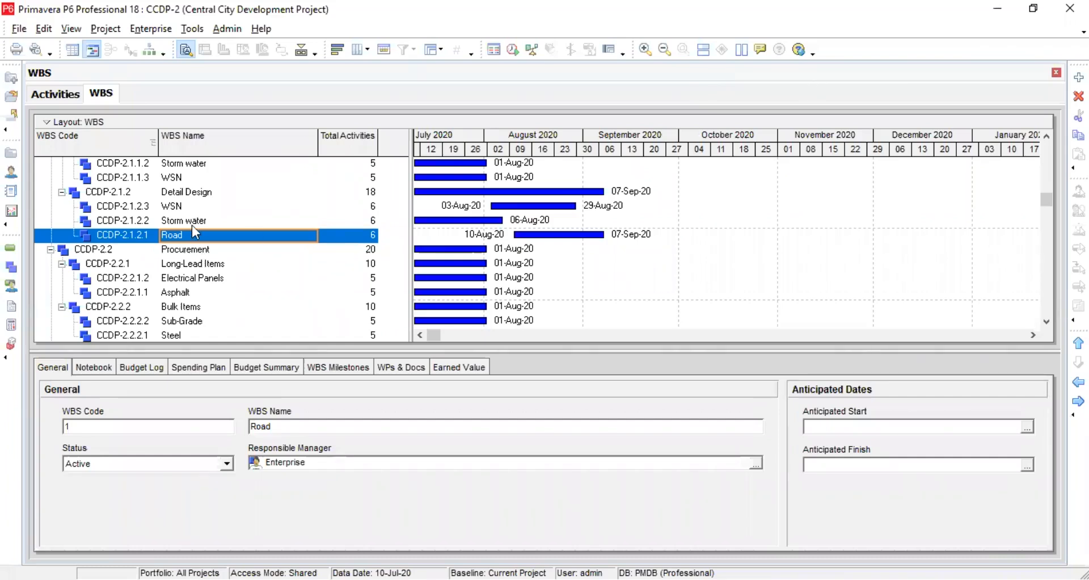
pyautogui.moveTo(203, 282)
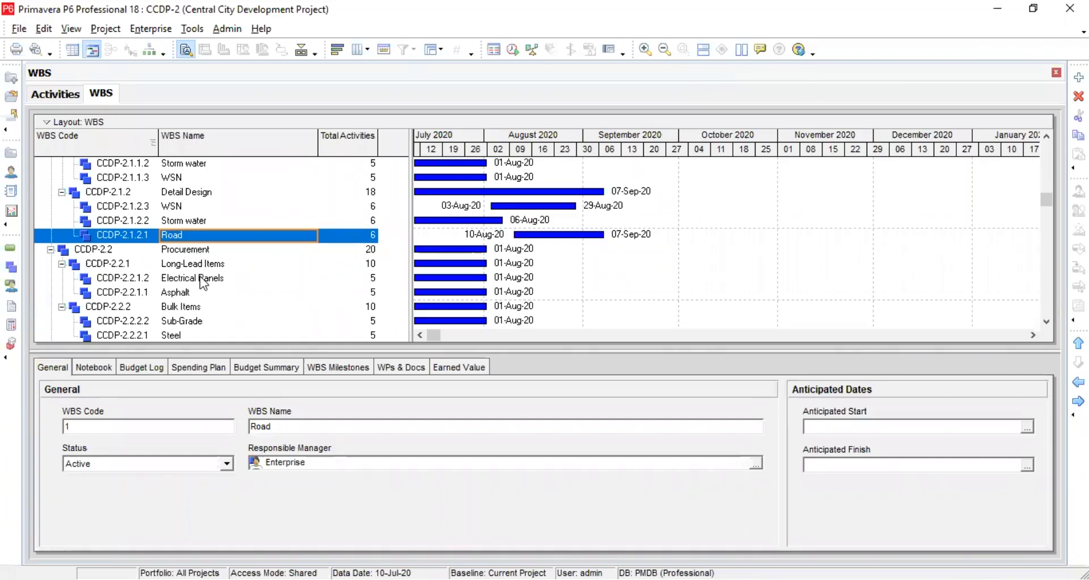
# Show Survey activity A1000's predecessor and successor relationships in Activity Details.
pyautogui.click(55, 94)
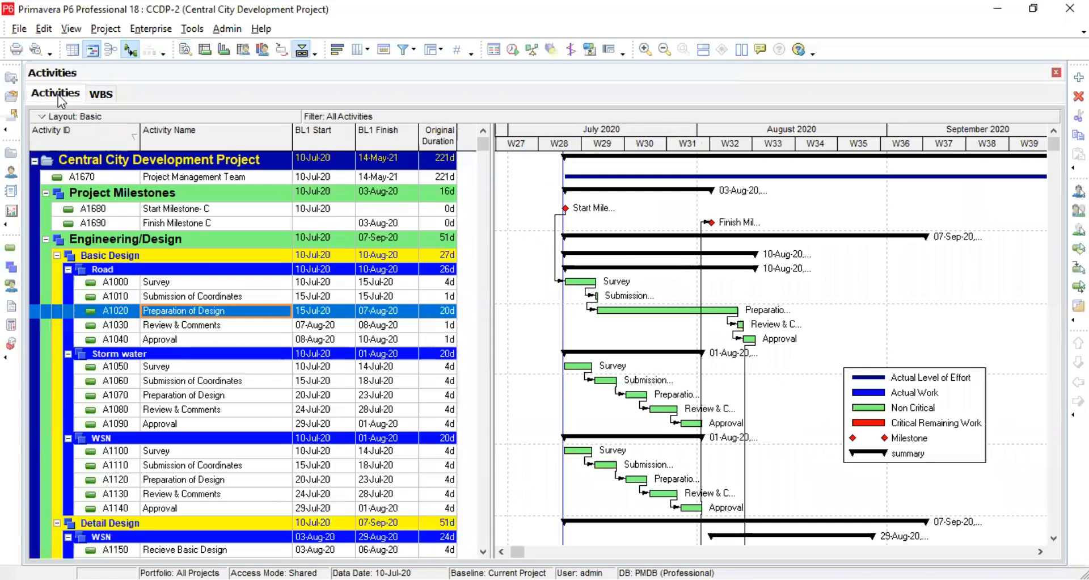
pyautogui.click(155, 281)
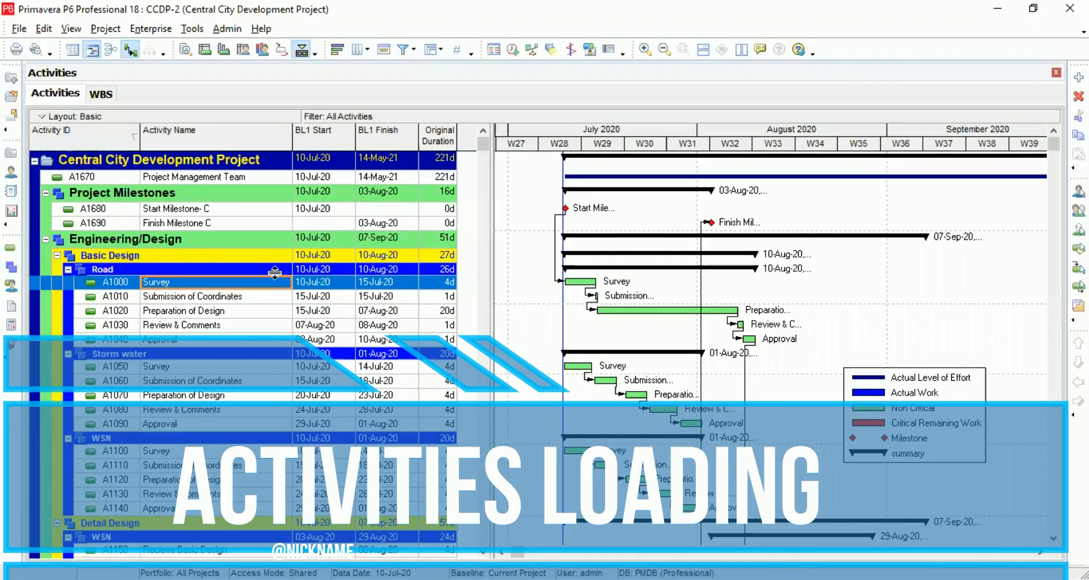
pyautogui.rightClick(155, 281)
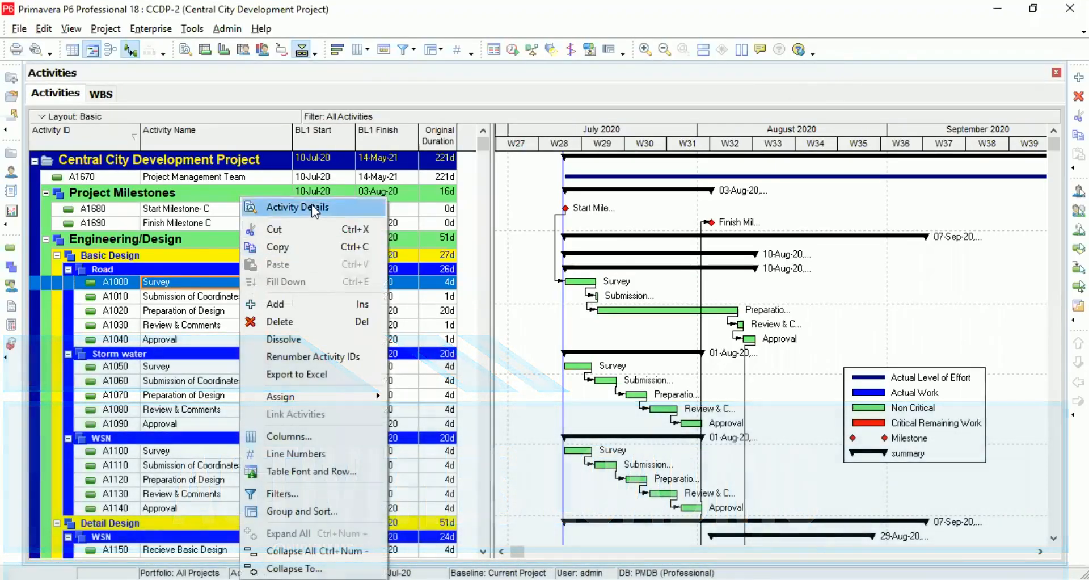
pyautogui.click(296, 207)
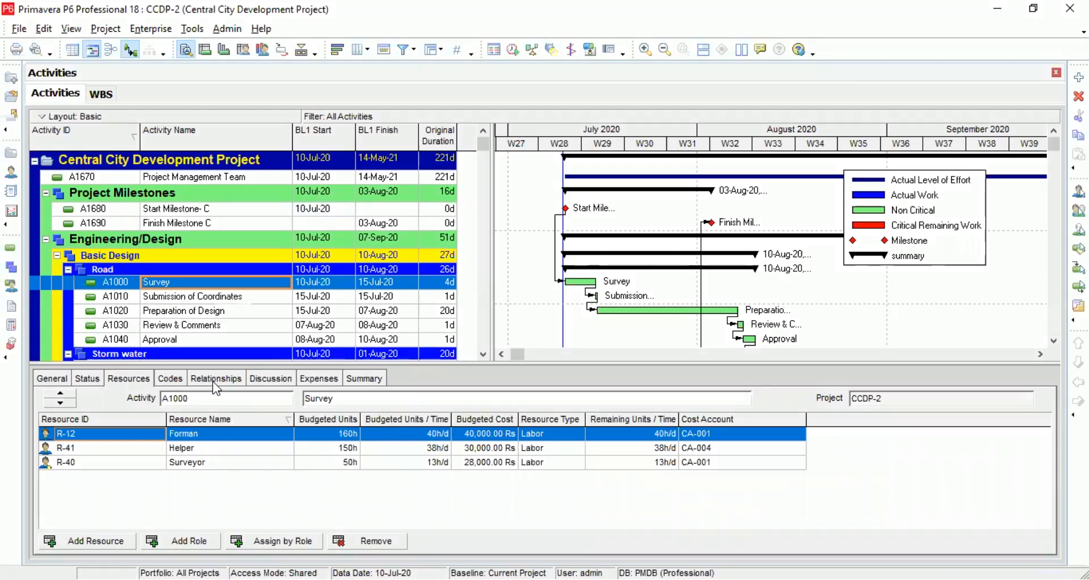
pyautogui.click(216, 377)
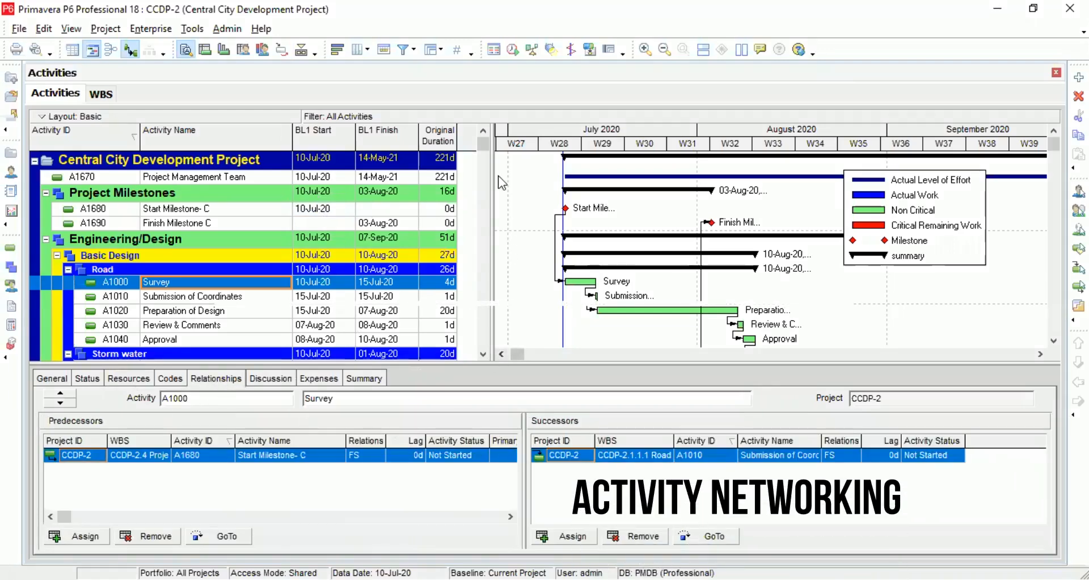
pyautogui.scroll(-3)
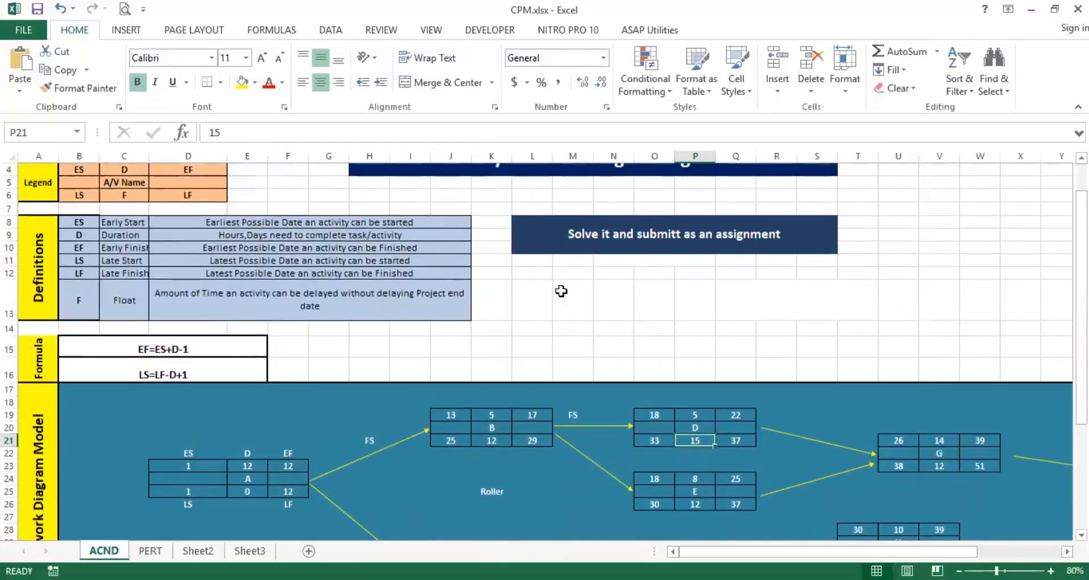
# Scroll across the ACND network diagram to show early and late start and finish values.
pyautogui.hscroll(3)
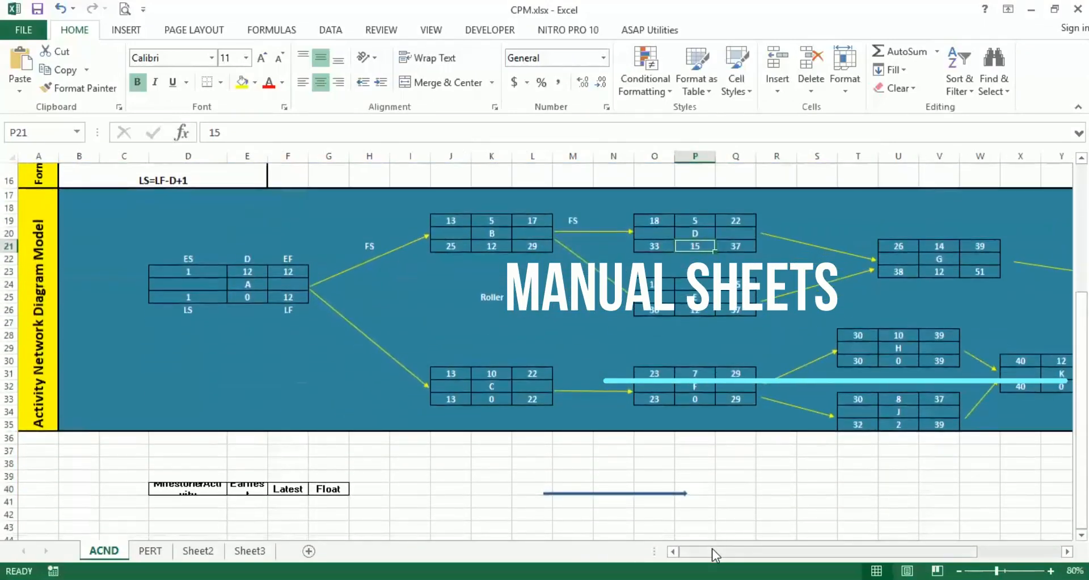
pyautogui.hscroll(3)
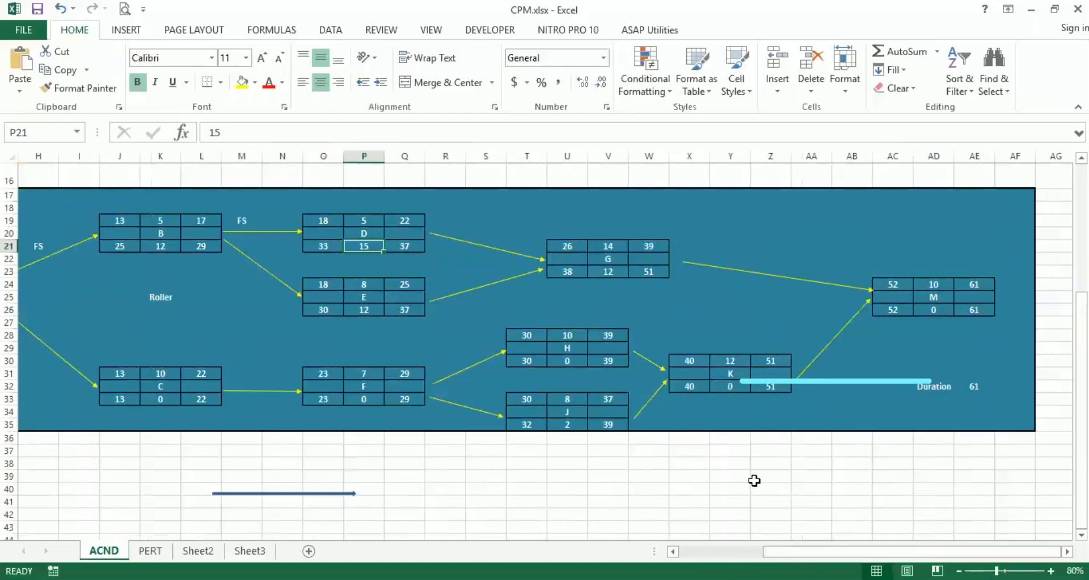
pyautogui.hscroll(-3)
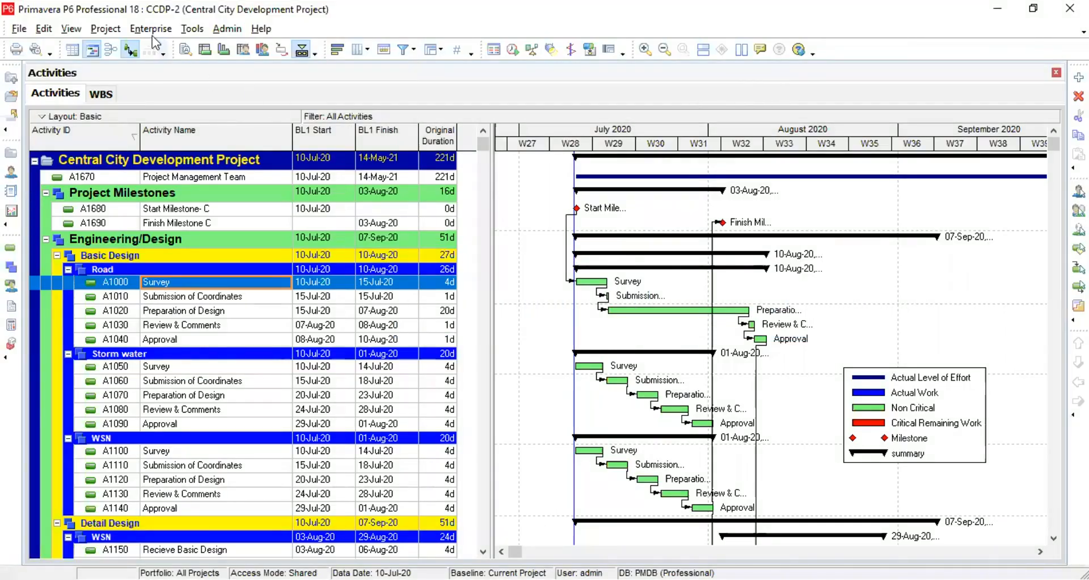
# Show the enterprise resource list with Steel's 100,000 Rs/T rate, then return to Activities.
pyautogui.click(150, 28)
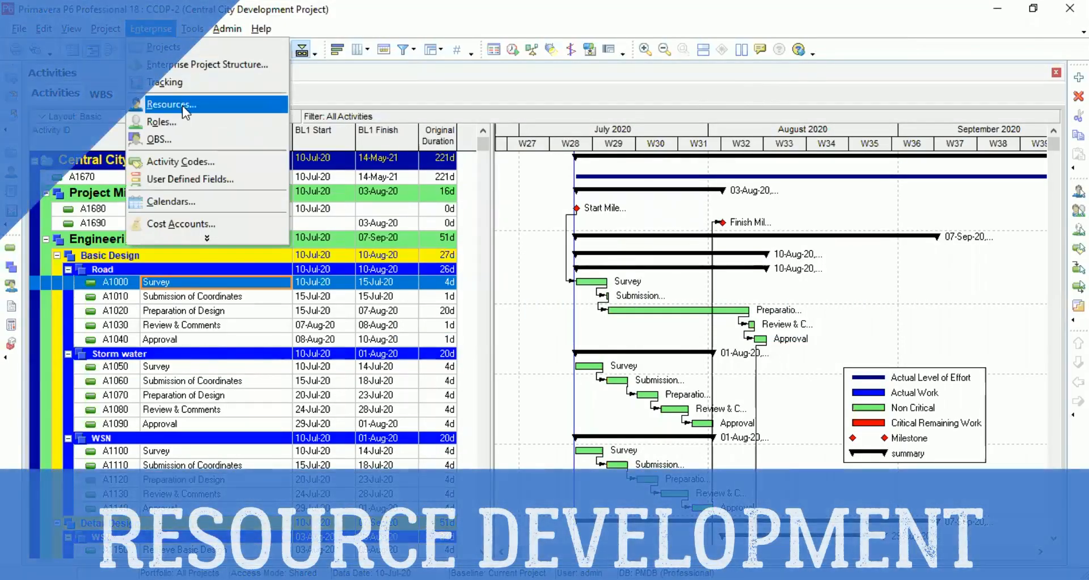
pyautogui.click(172, 104)
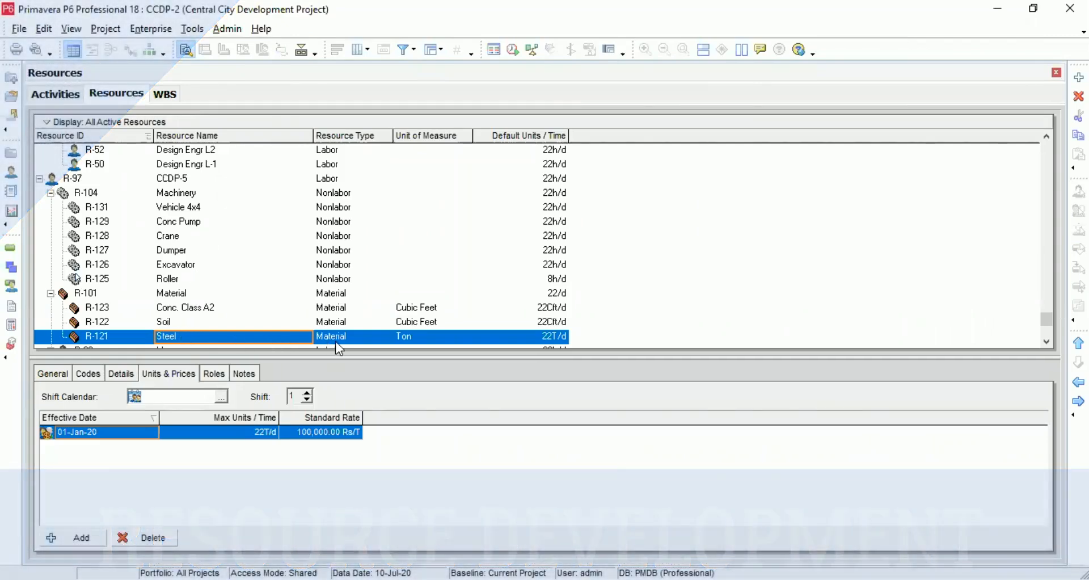
pyautogui.moveTo(444, 348)
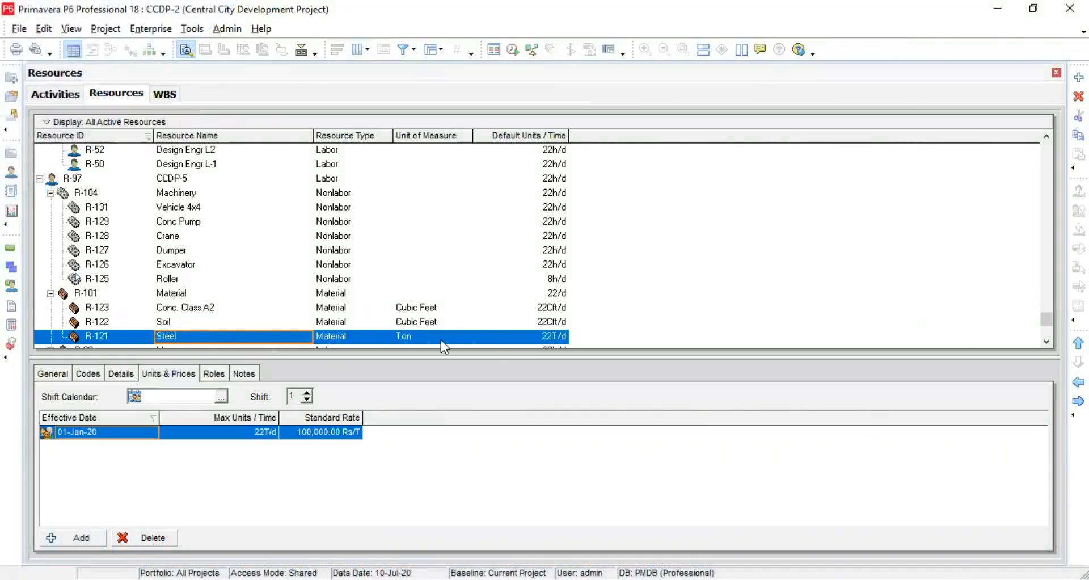
pyautogui.click(54, 94)
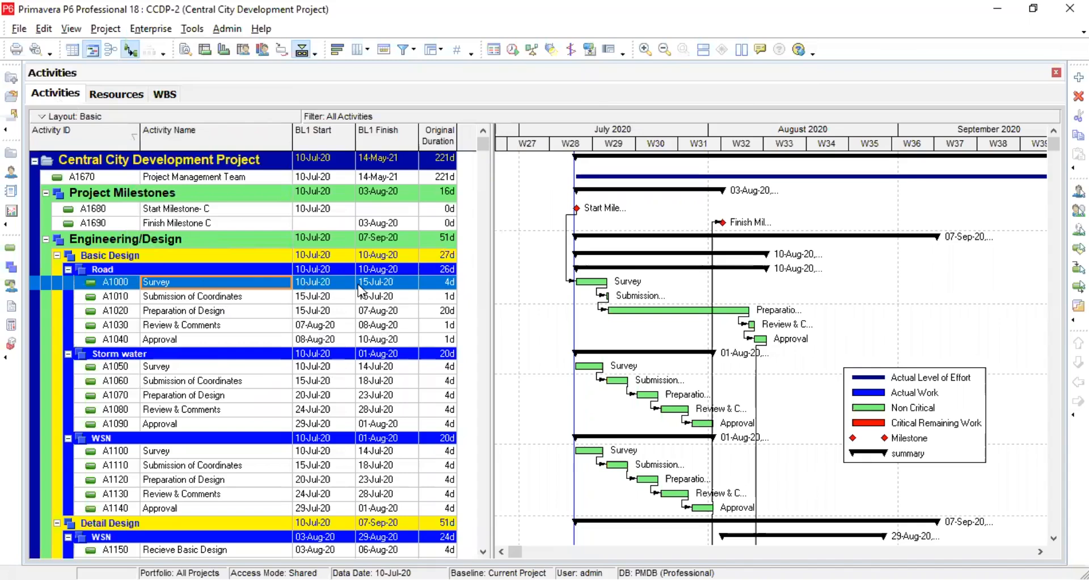
pyautogui.moveTo(450, 290)
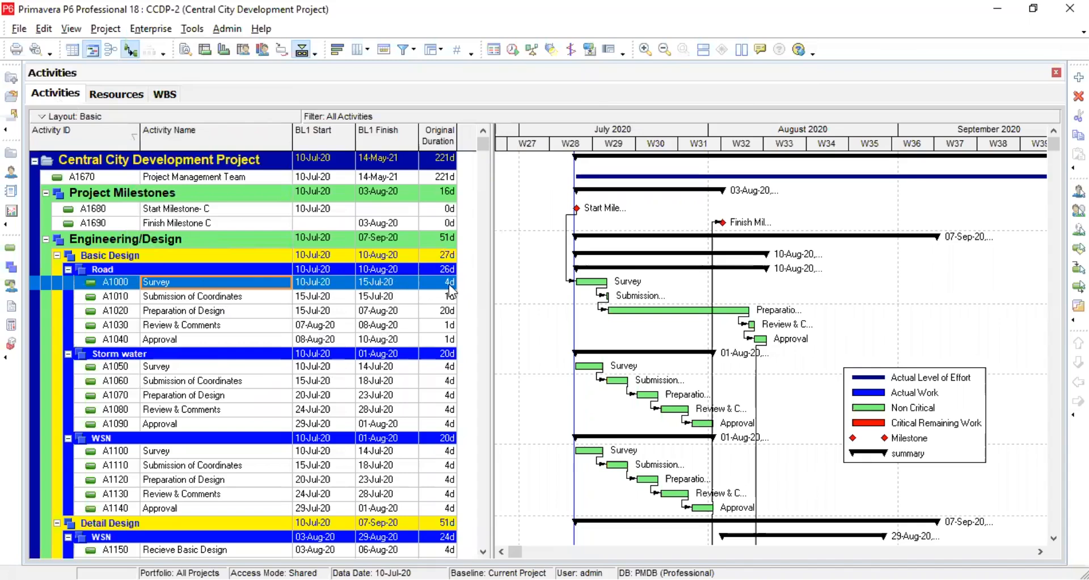
pyautogui.moveTo(468, 274)
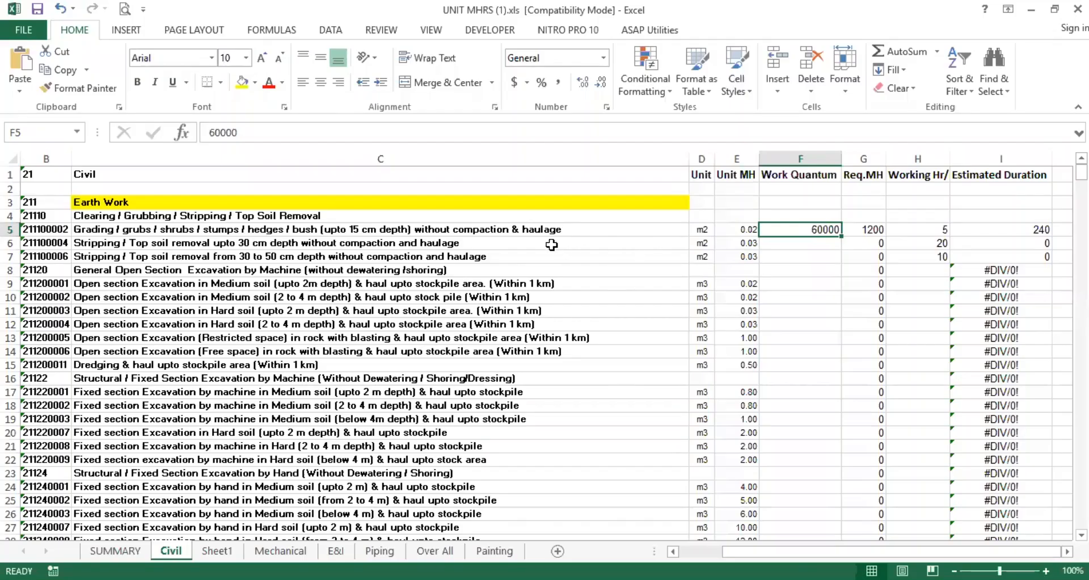
# Inspect grading's 1200 man-hours and the =G5/H5 estimated duration of 240.
pyautogui.click(736, 229)
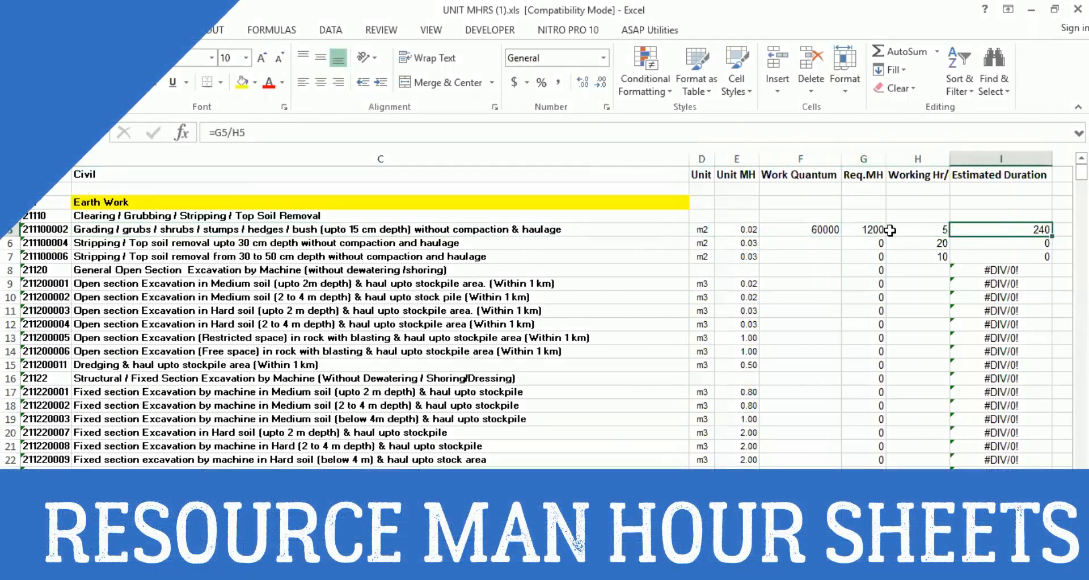
pyautogui.click(736, 229)
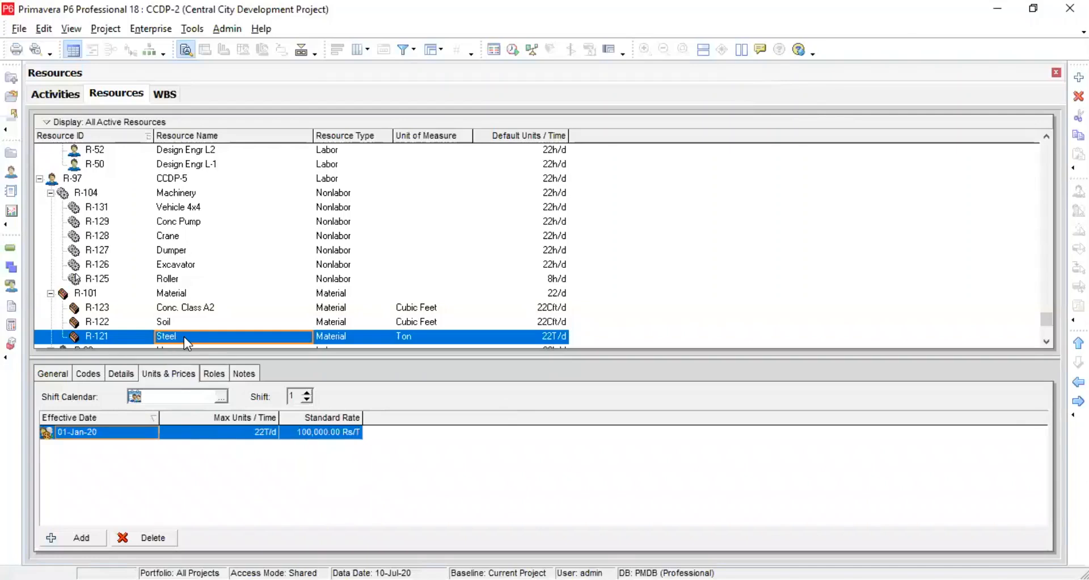
pyautogui.moveTo(307, 454)
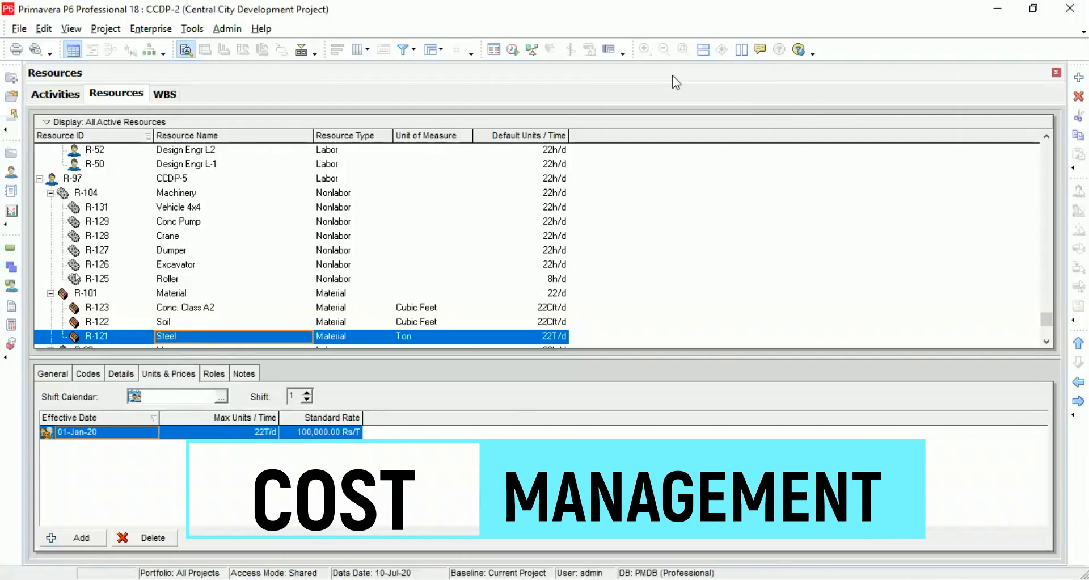
# Return from the Steel resource rate to the project's activity list and Gantt chart.
pyautogui.click(55, 94)
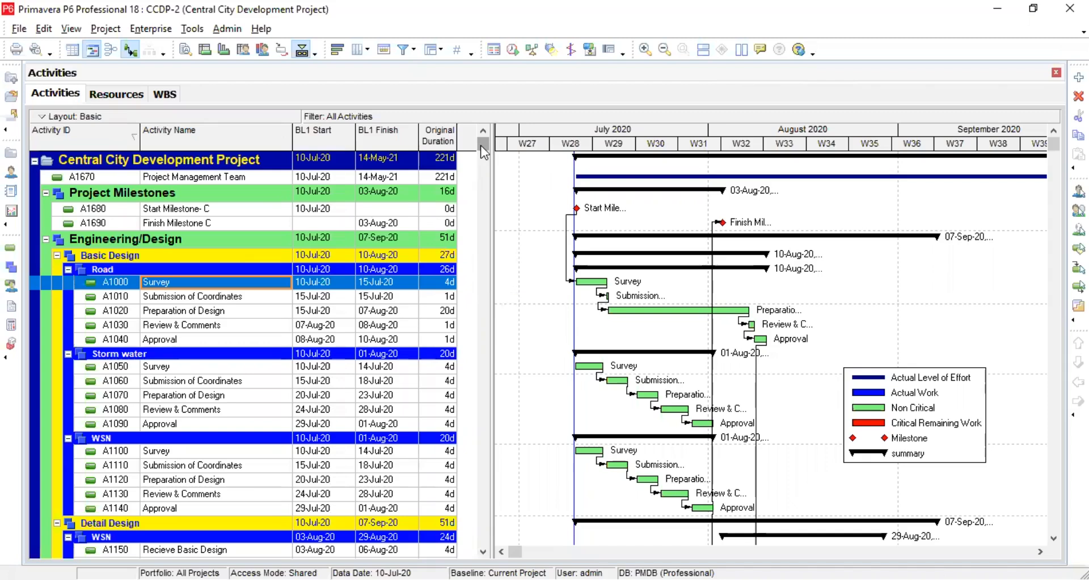
pyautogui.moveTo(802, 81)
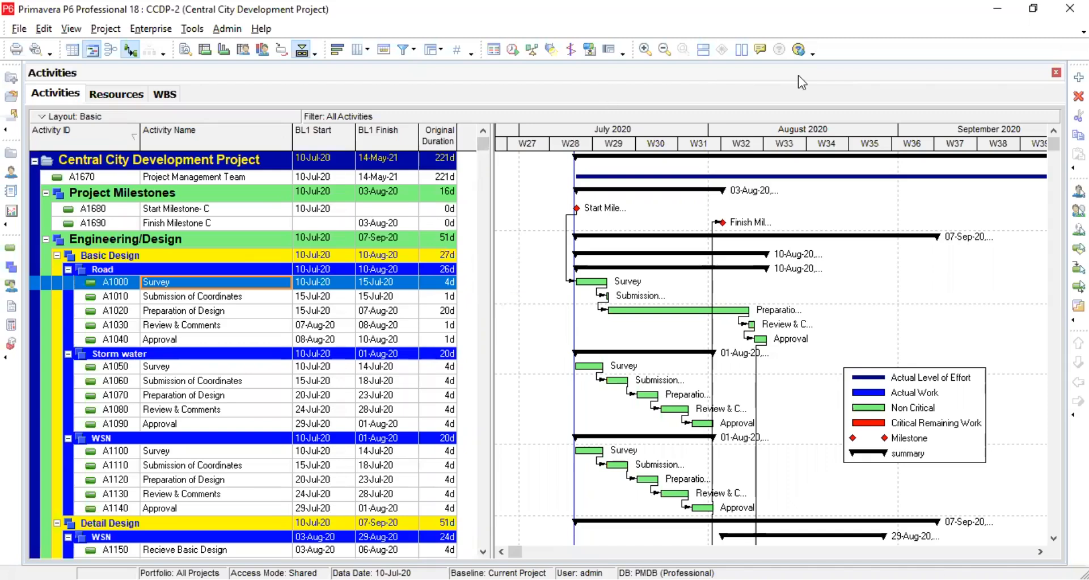
pyautogui.moveTo(516, 205)
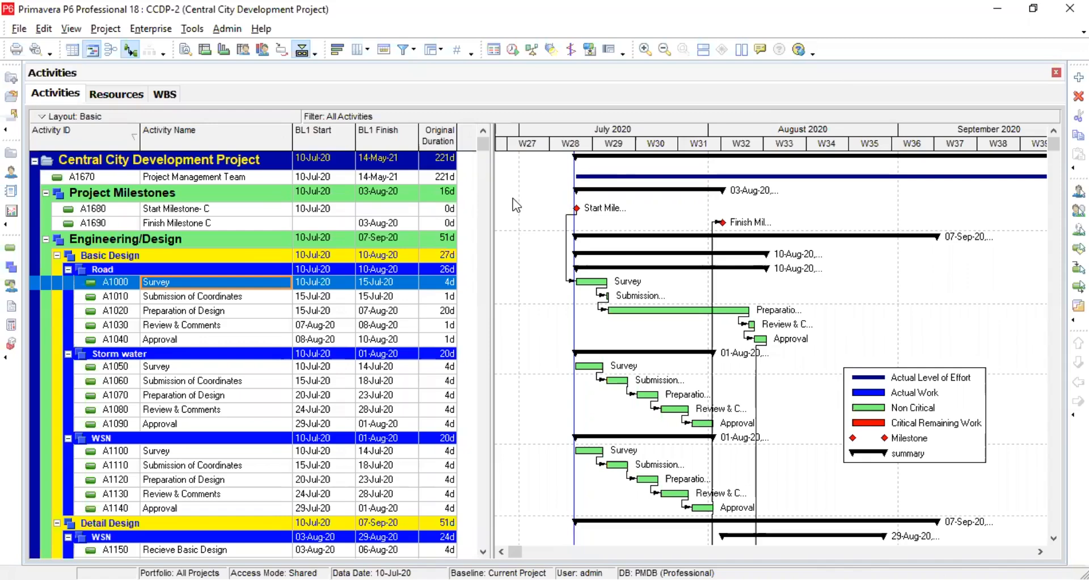
pyautogui.moveTo(741, 95)
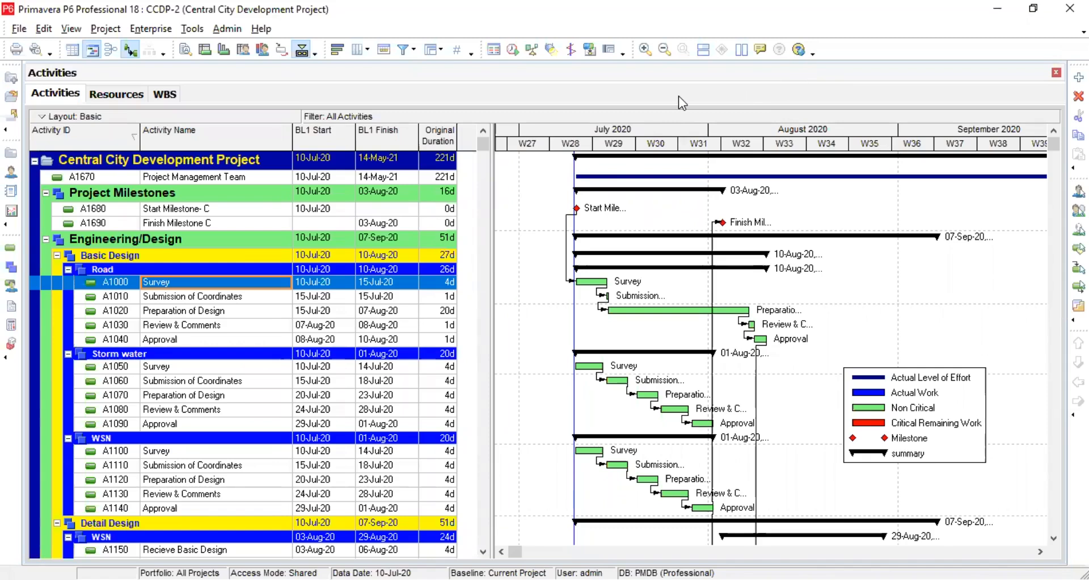
pyautogui.moveTo(539, 144)
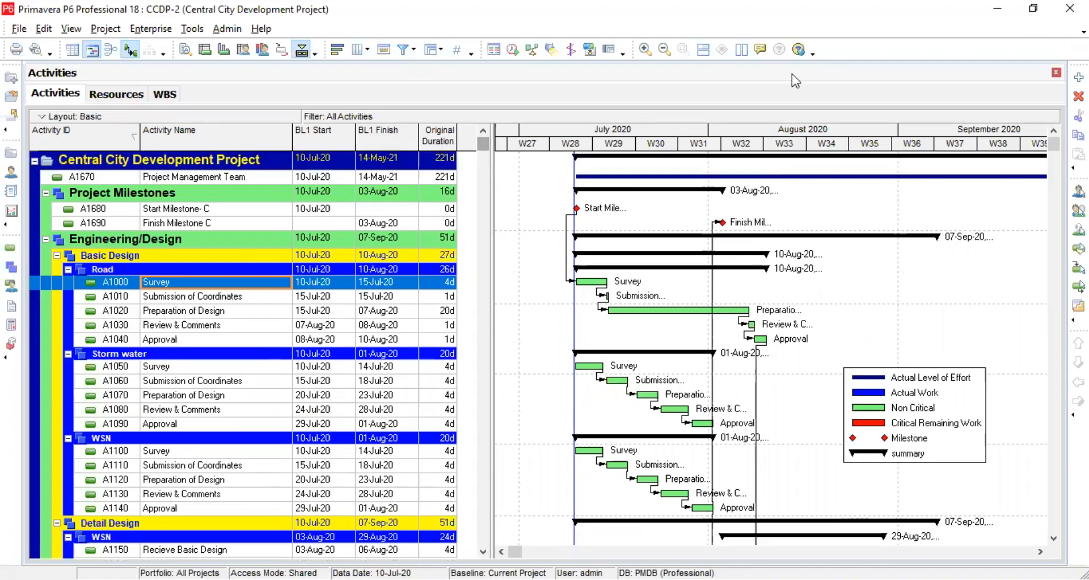
pyautogui.moveTo(338, 130)
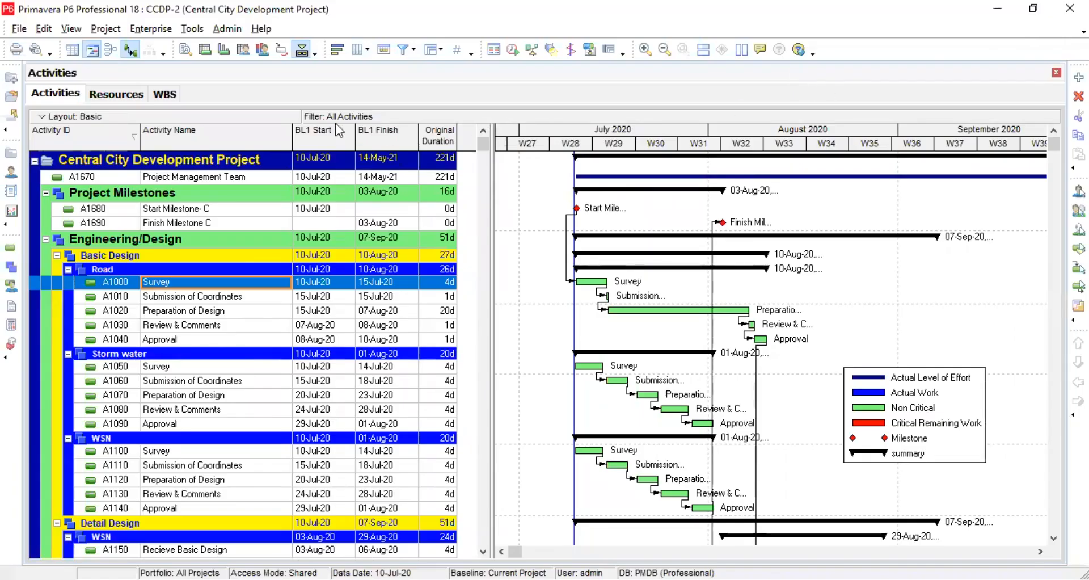
pyautogui.moveTo(206, 103)
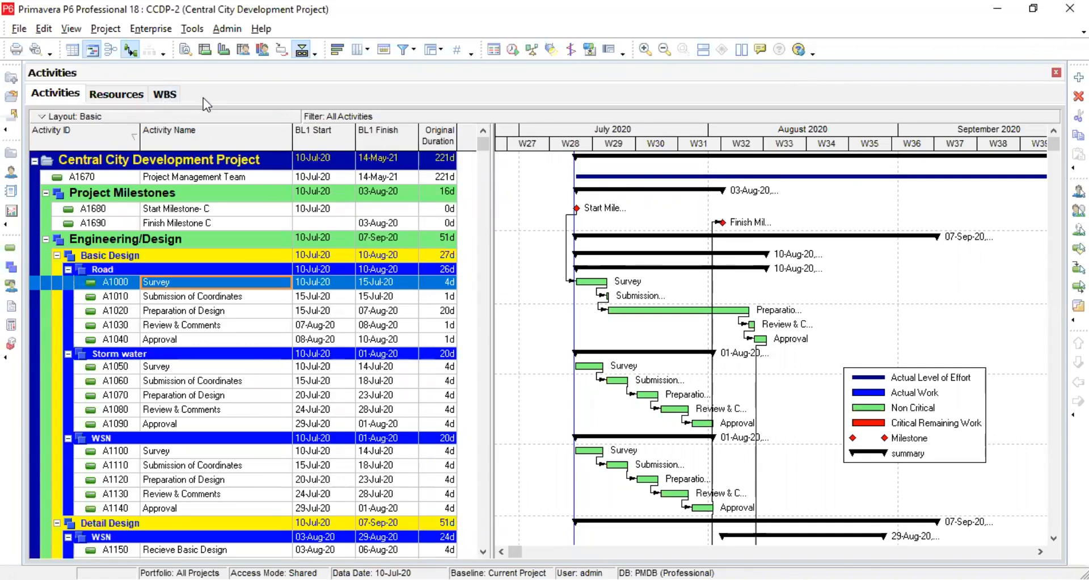
pyautogui.moveTo(196, 320)
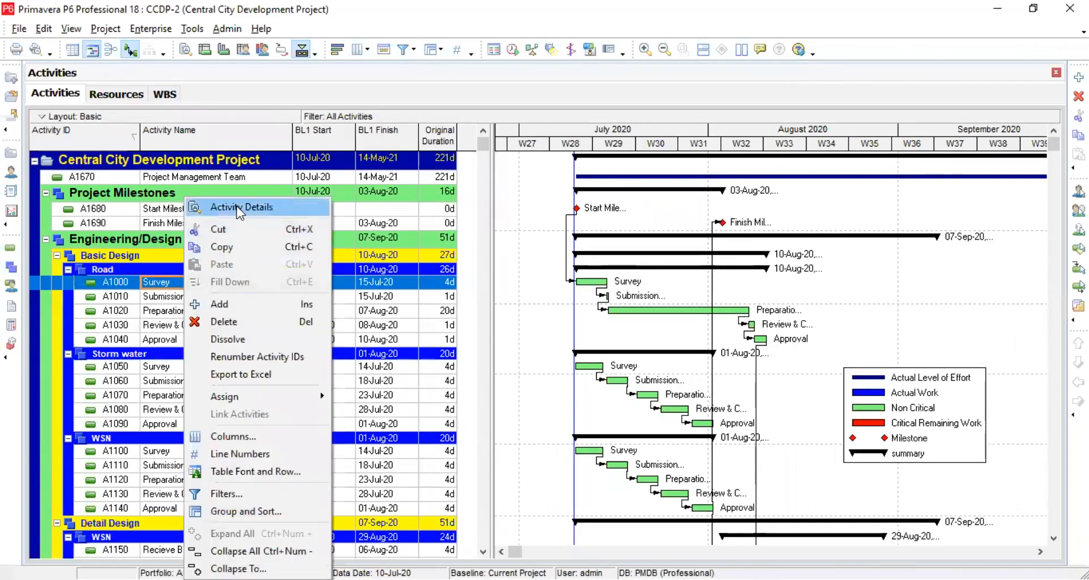
# Show the Survey activity A1000's General details.
pyautogui.click(242, 207)
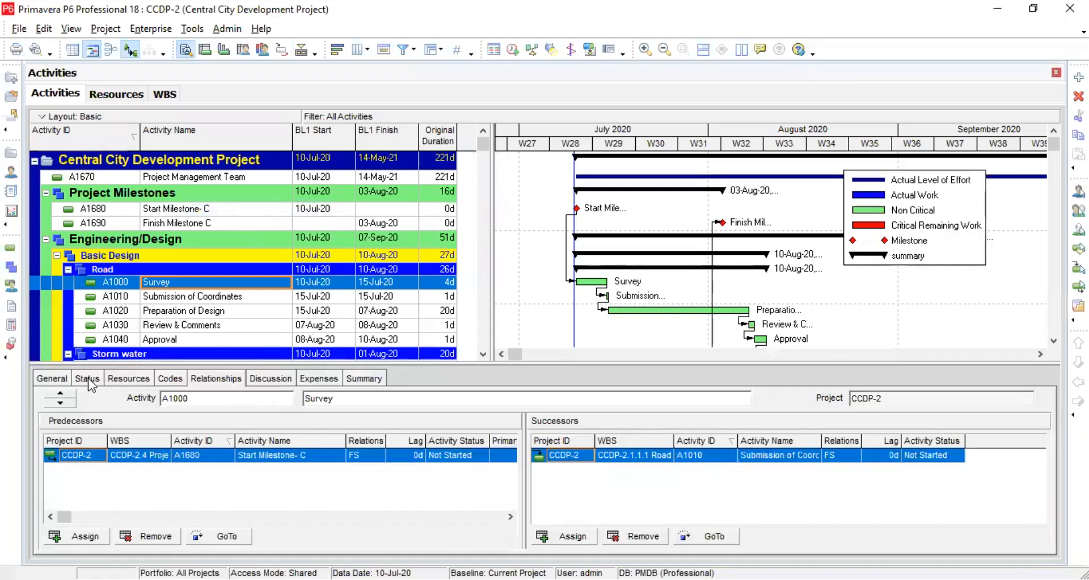
pyautogui.click(51, 378)
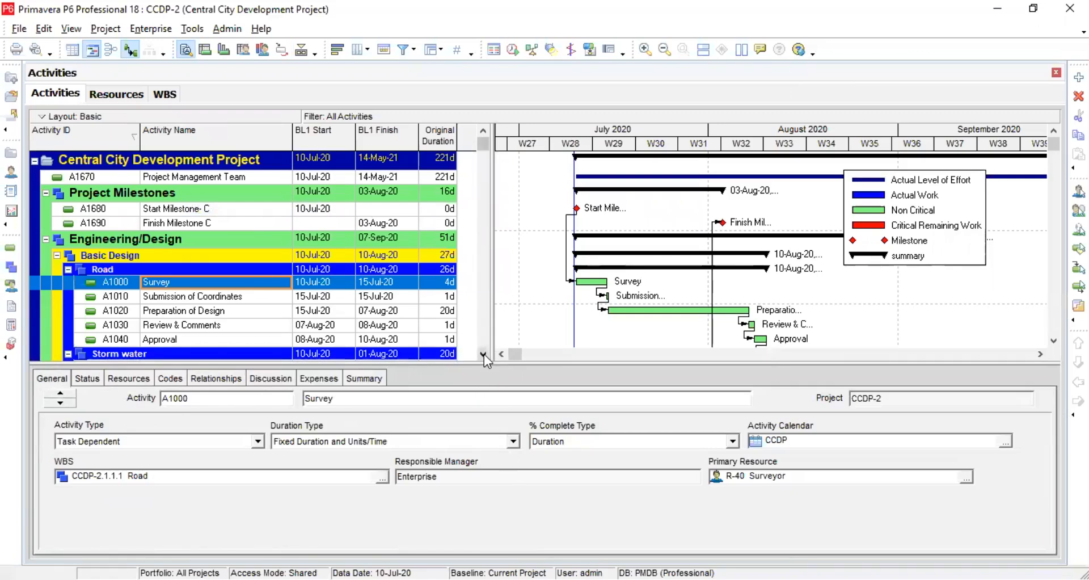
pyautogui.moveTo(305, 150)
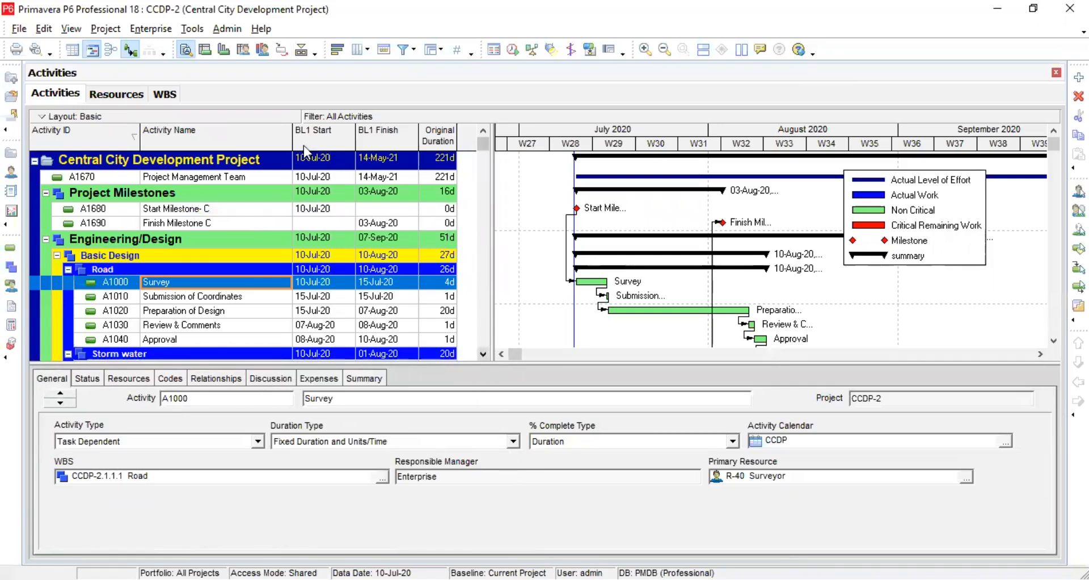
# Display the weekly budgeted cost spreadsheet, then the cost usage profile chart beneath the schedule.
pyautogui.click(206, 48)
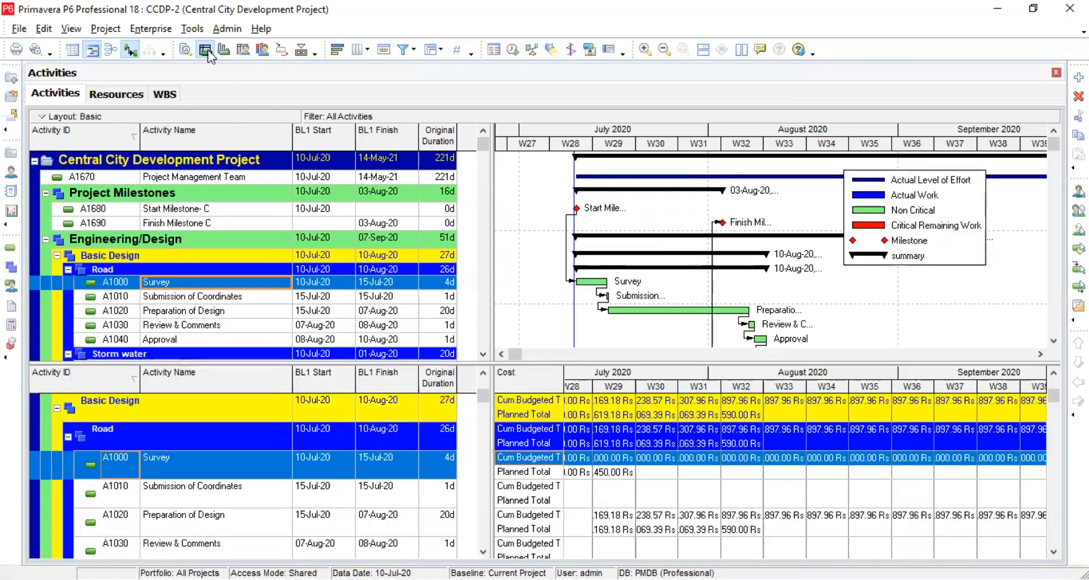
pyautogui.moveTo(246, 76)
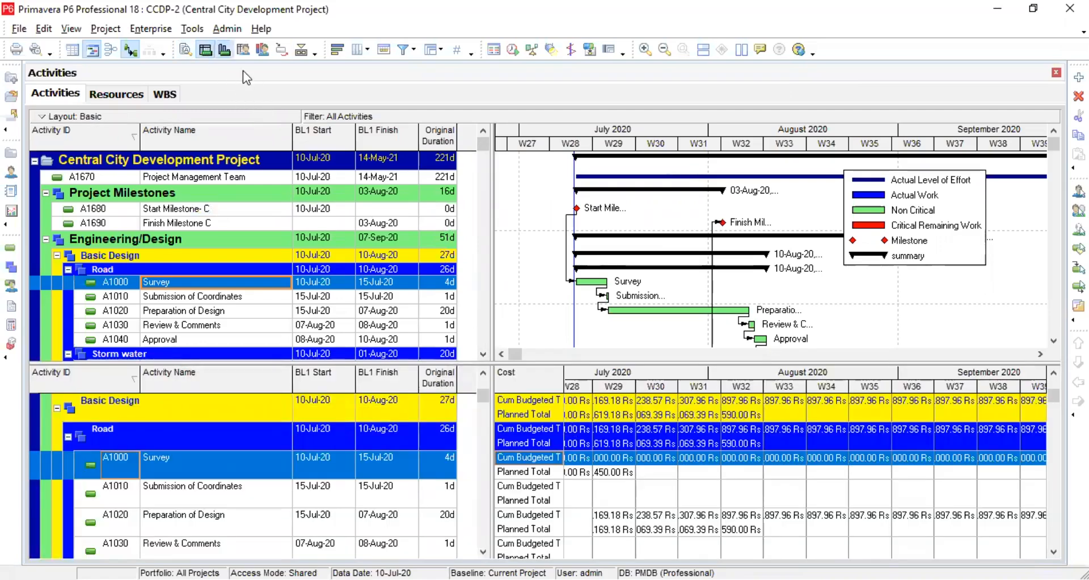
pyautogui.click(203, 49)
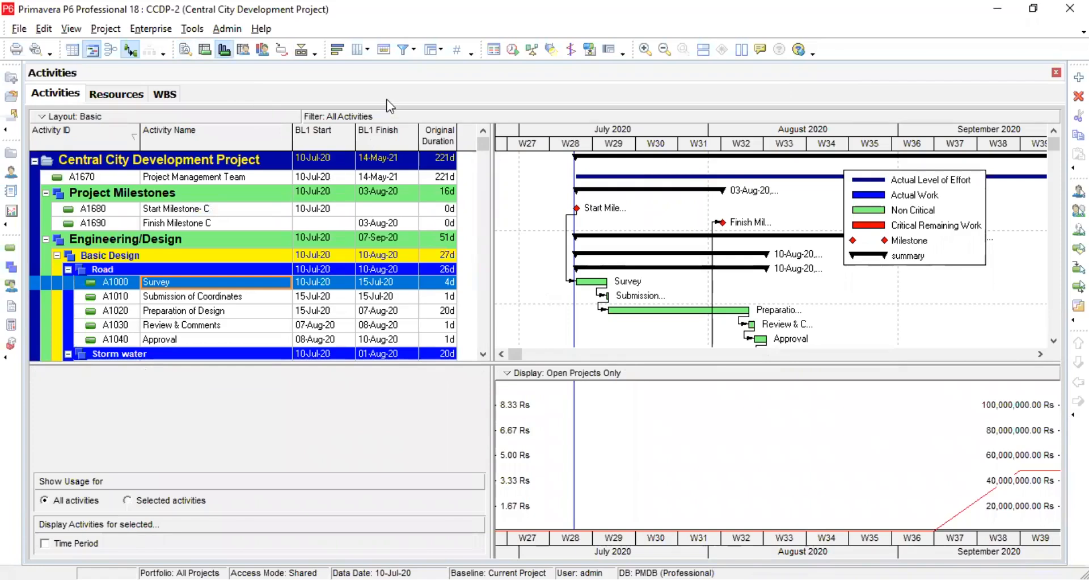